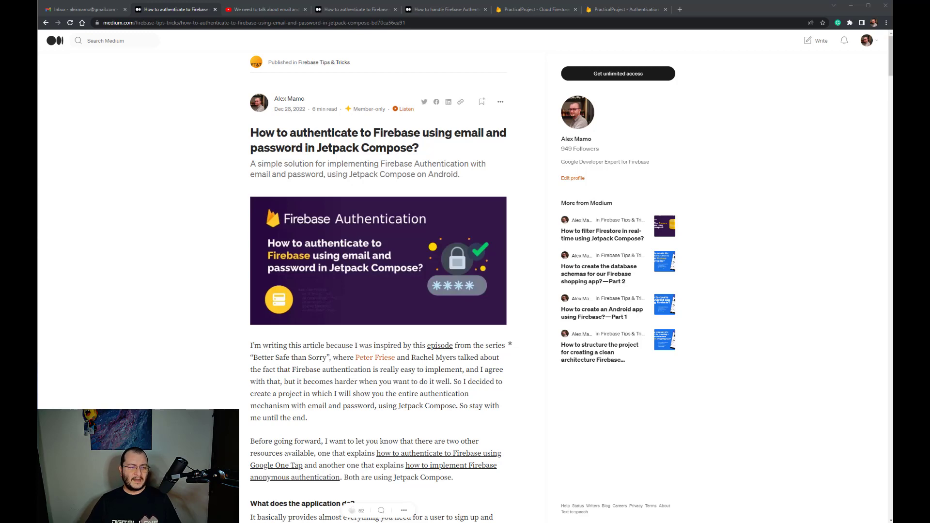
mouse_move(231, 101)
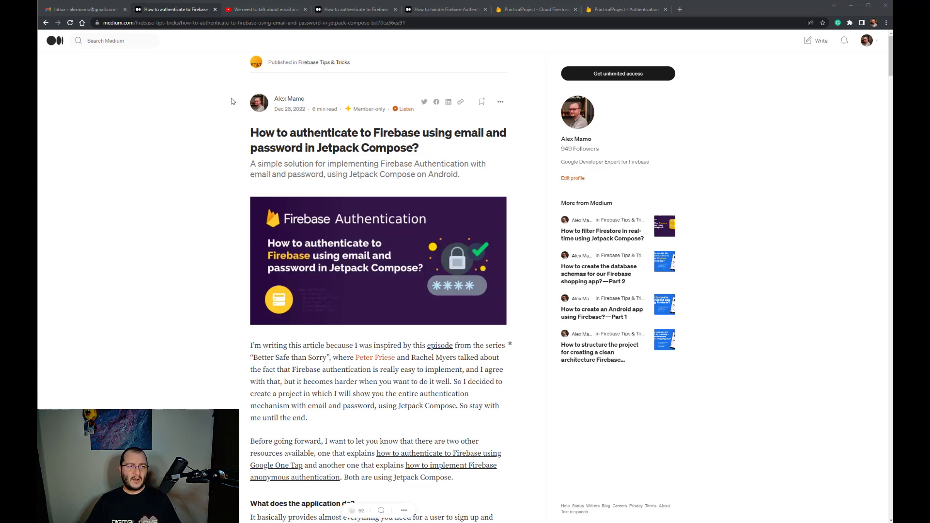
Step: Bring up the YouTube episode that inspired the email and password article
click(264, 9)
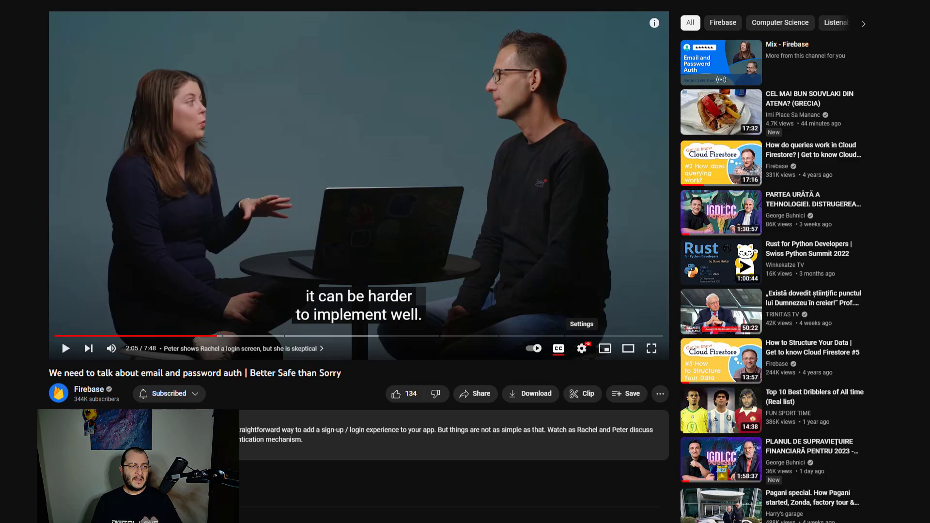
Step: Switch from the video to the Medium article on Google One Tap authentication
scroll(up, 3)
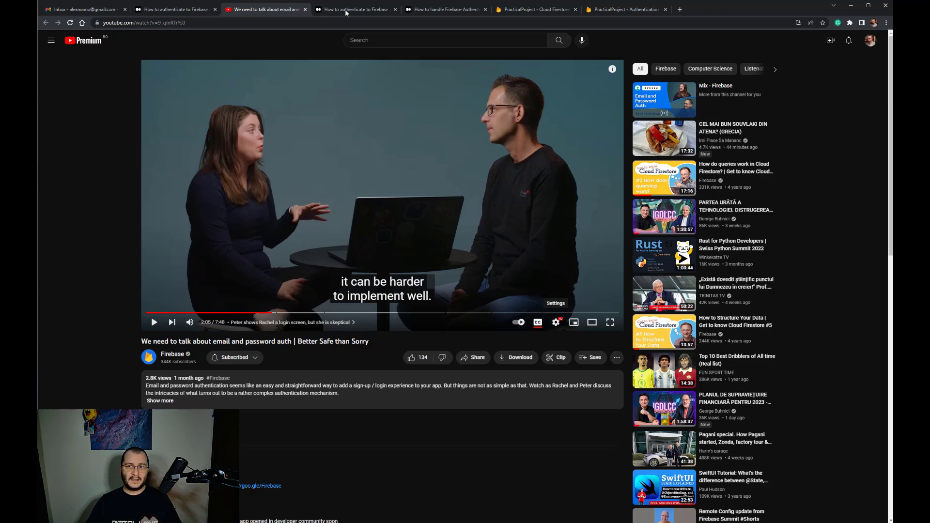
click(355, 8)
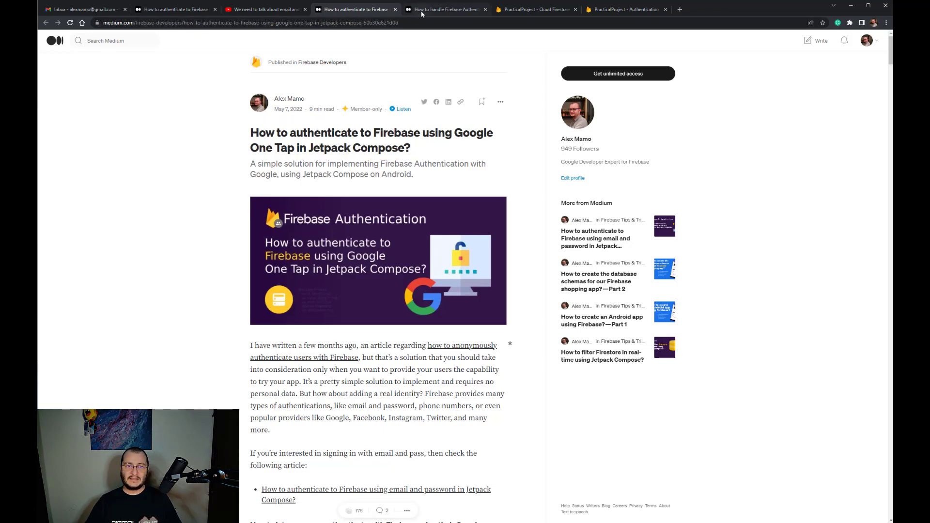
Step: Switch to the clean-architecture Firebase Authentication article and into the email-password project
click(446, 8)
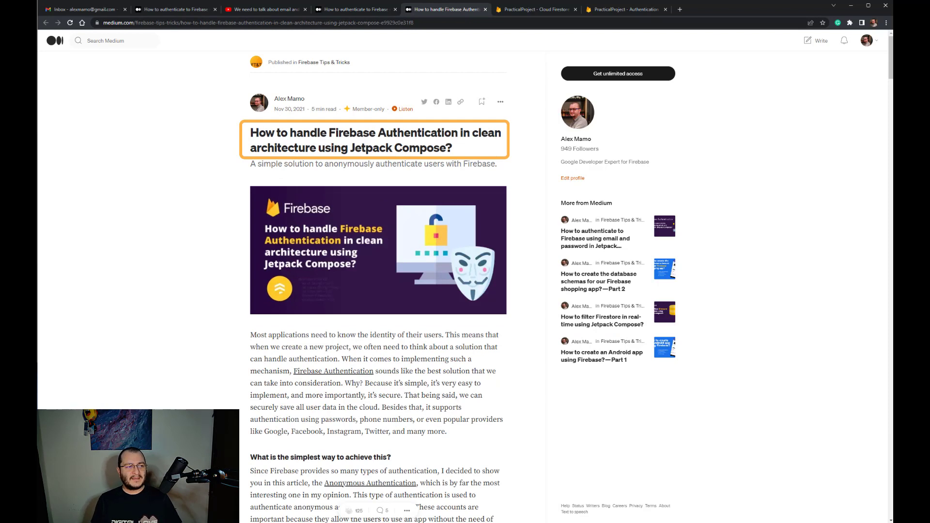
click(375, 140)
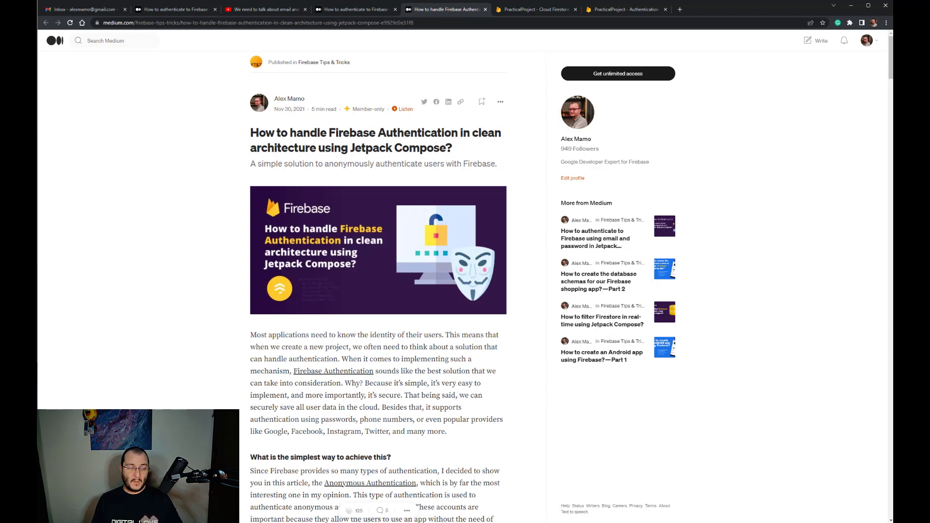
double_click(400, 148)
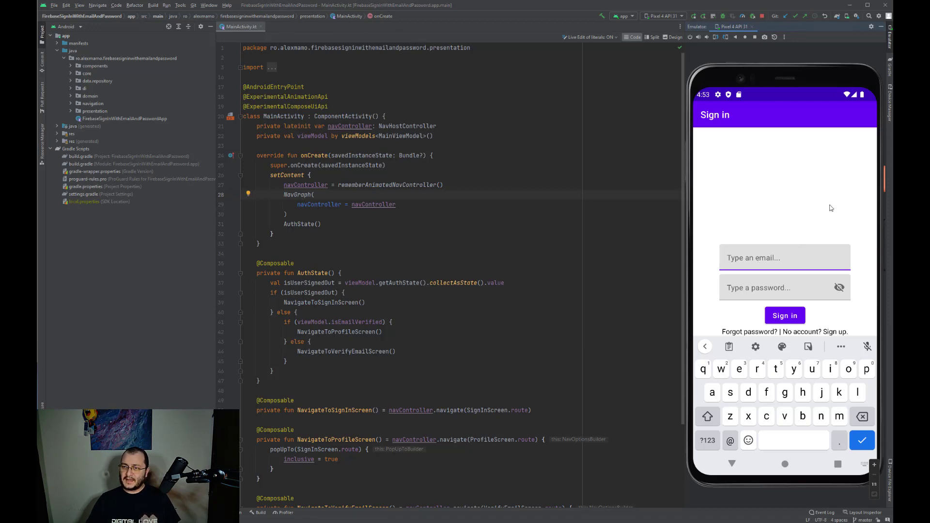
mouse_move(813, 233)
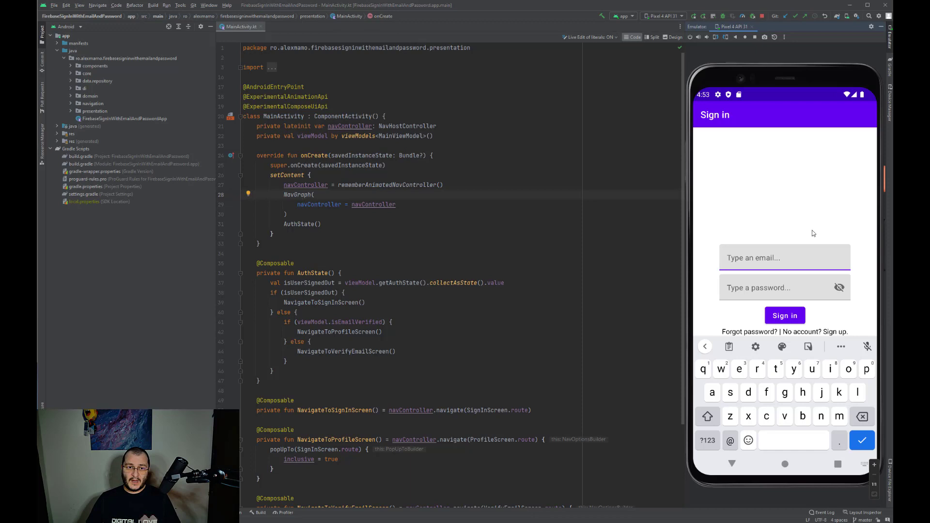
mouse_move(834, 310)
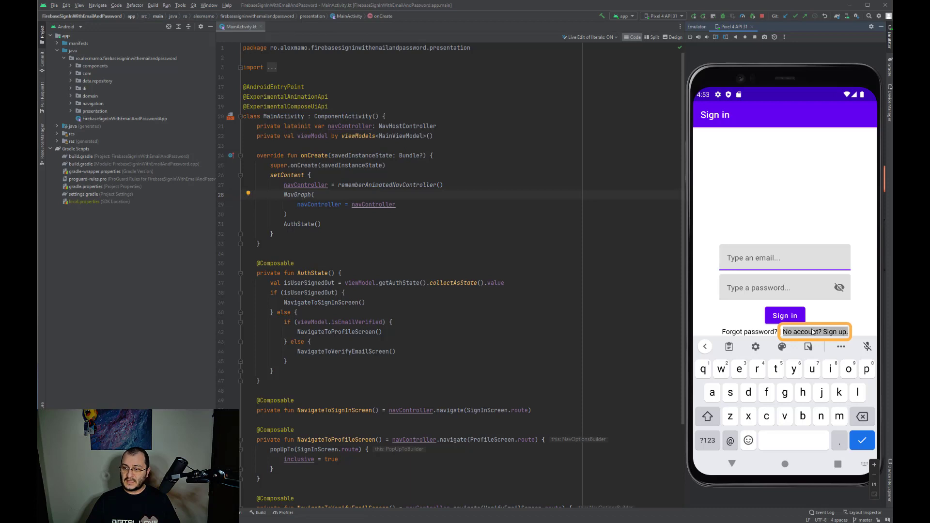
click(814, 331)
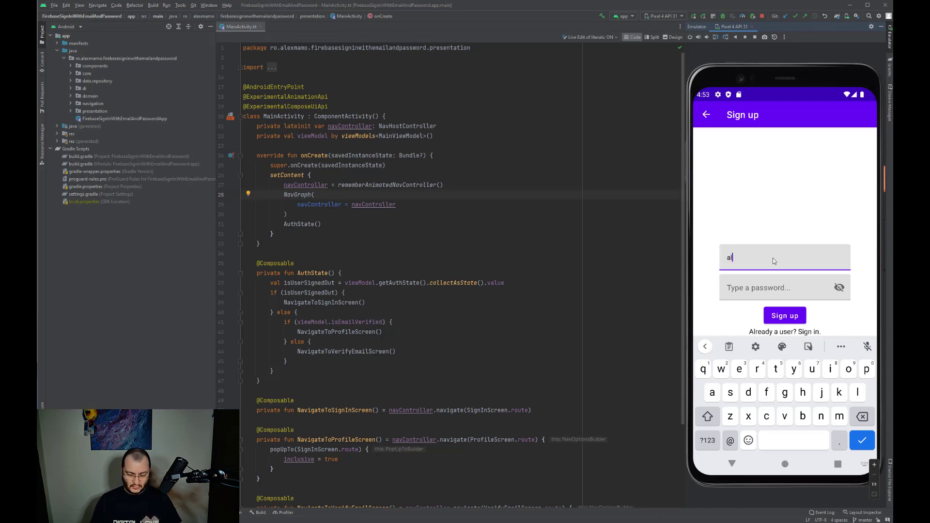
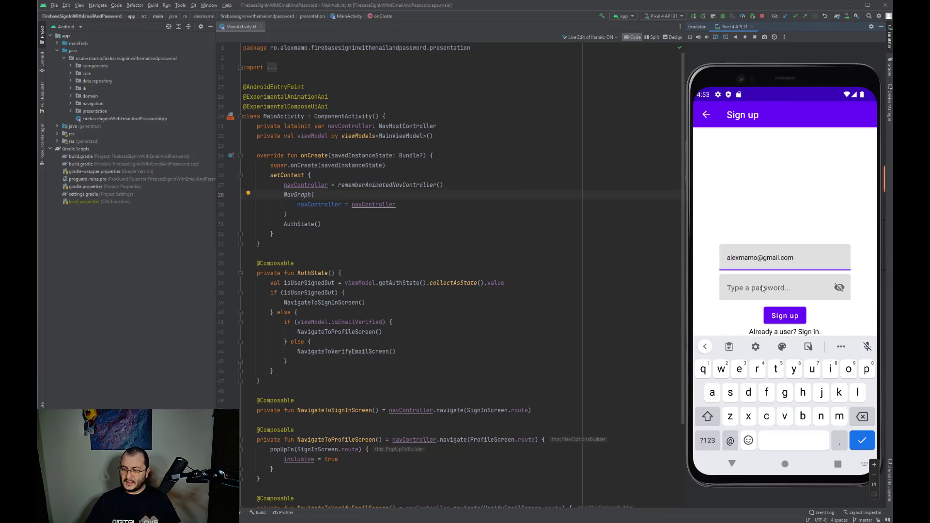
click(771, 288)
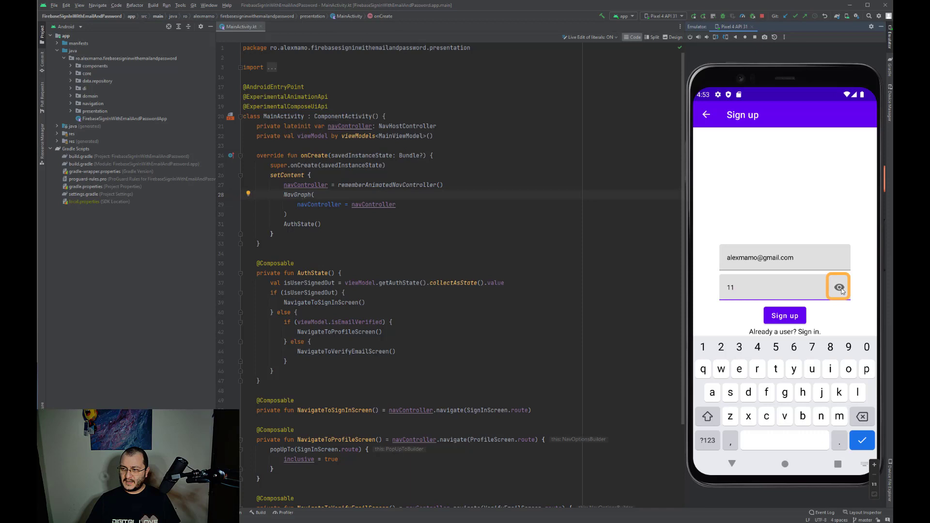
click(838, 287)
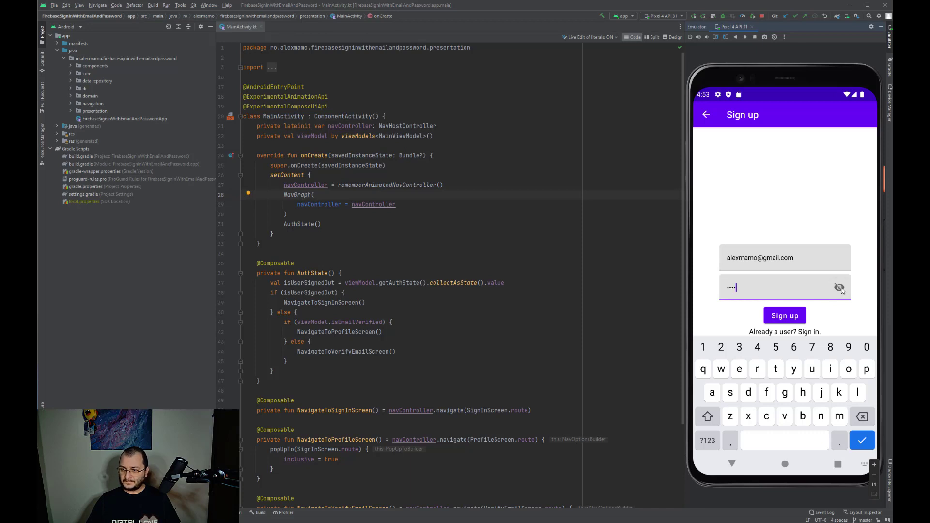
click(784, 315)
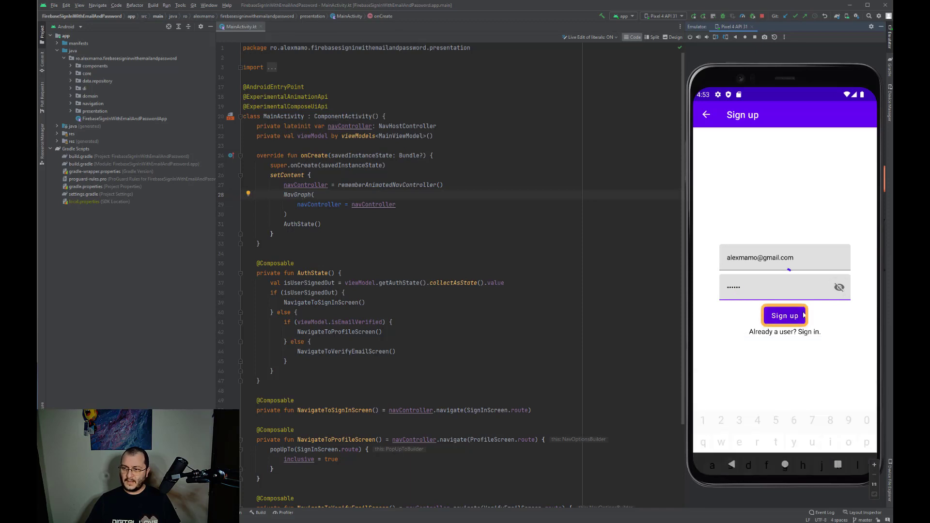
click(784, 315)
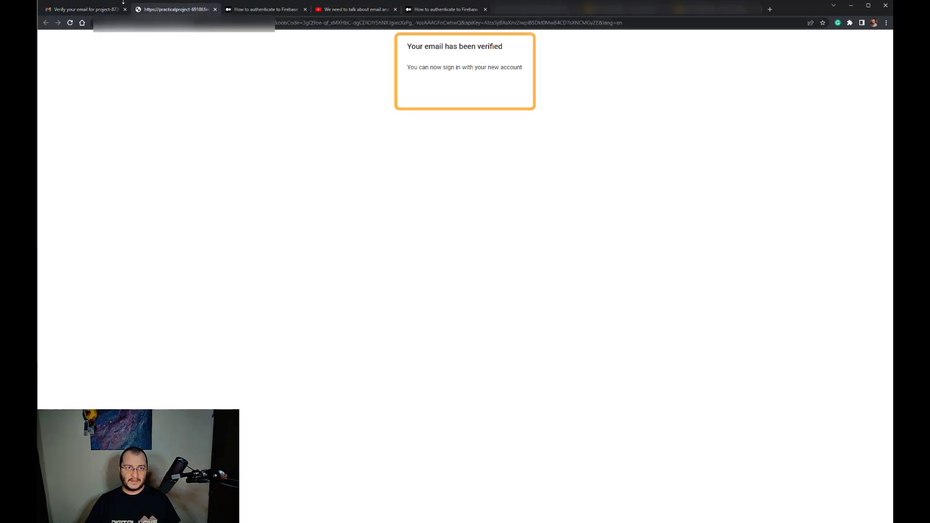
Step: Return to the Gmail verification email after confirming the address
click(83, 9)
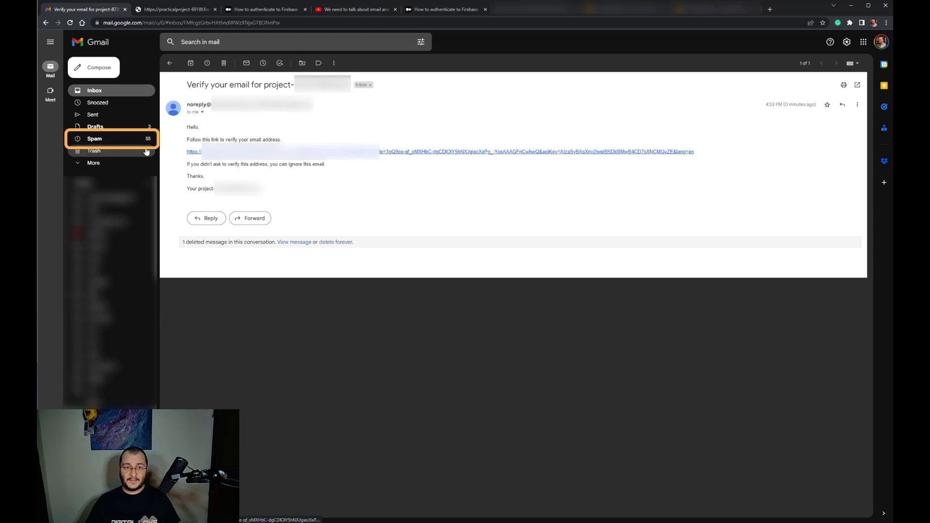
mouse_move(415, 158)
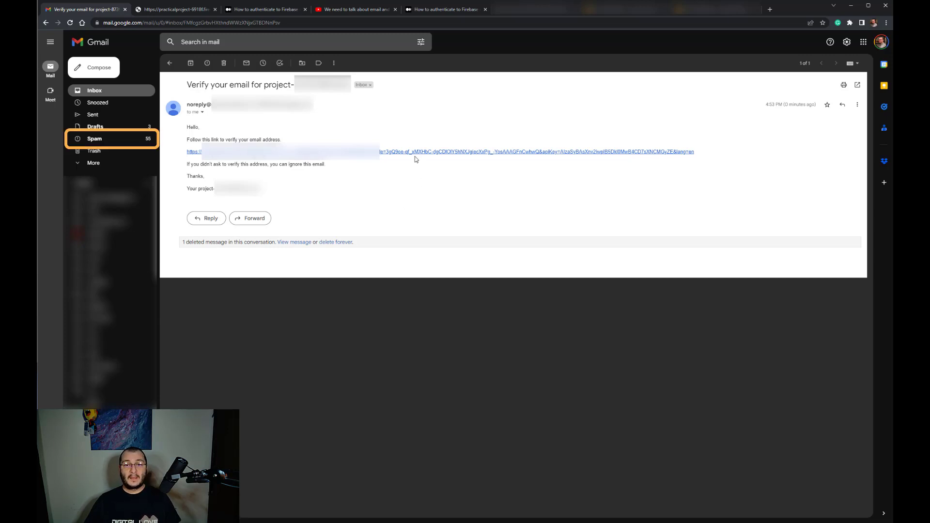
mouse_move(832, 18)
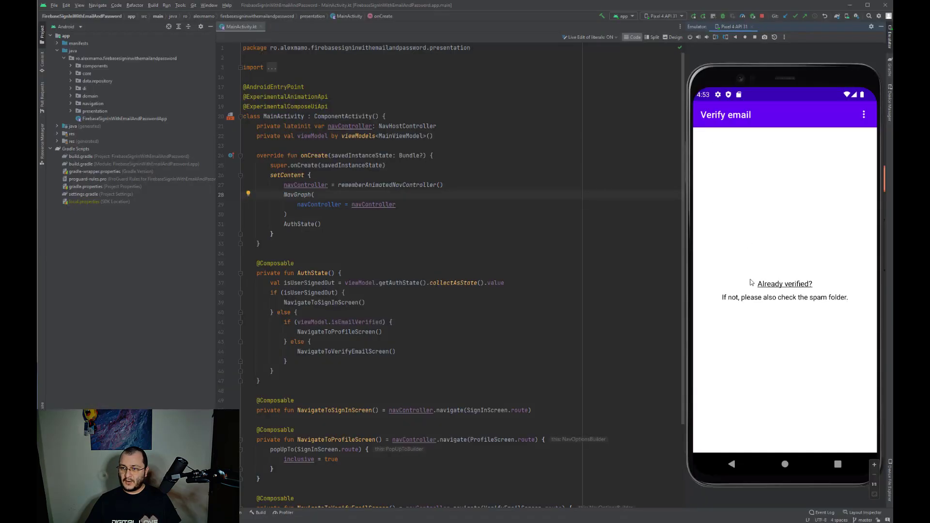
mouse_move(785, 306)
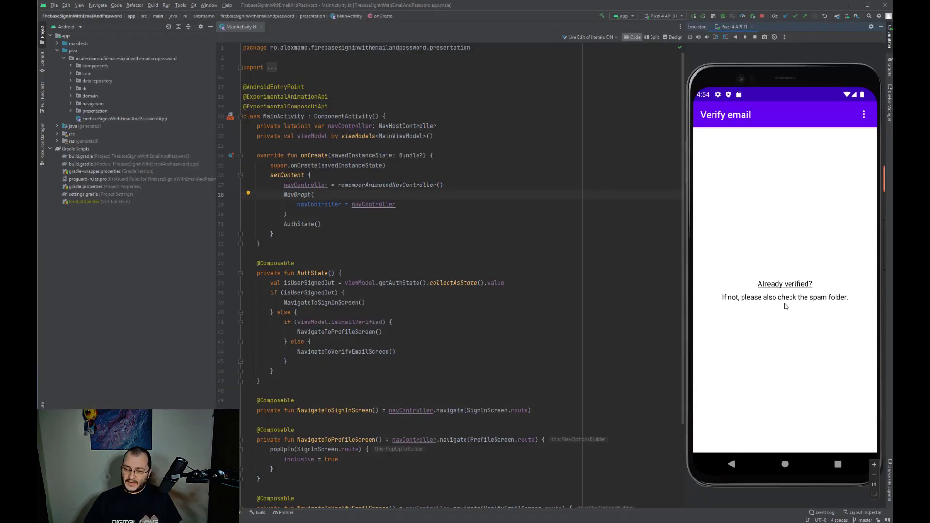
Step: Confirm 'Already verified?' so the app reaches the Profile welcome screen
click(784, 283)
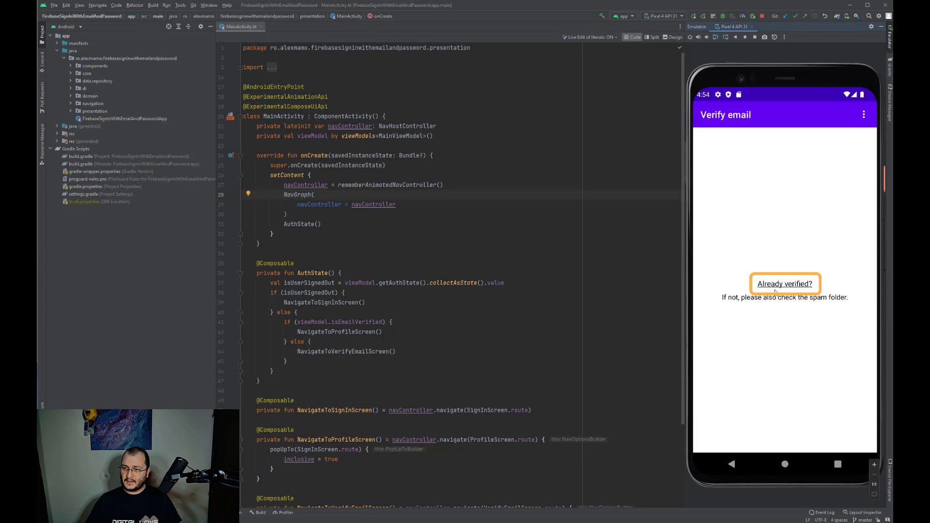
click(784, 283)
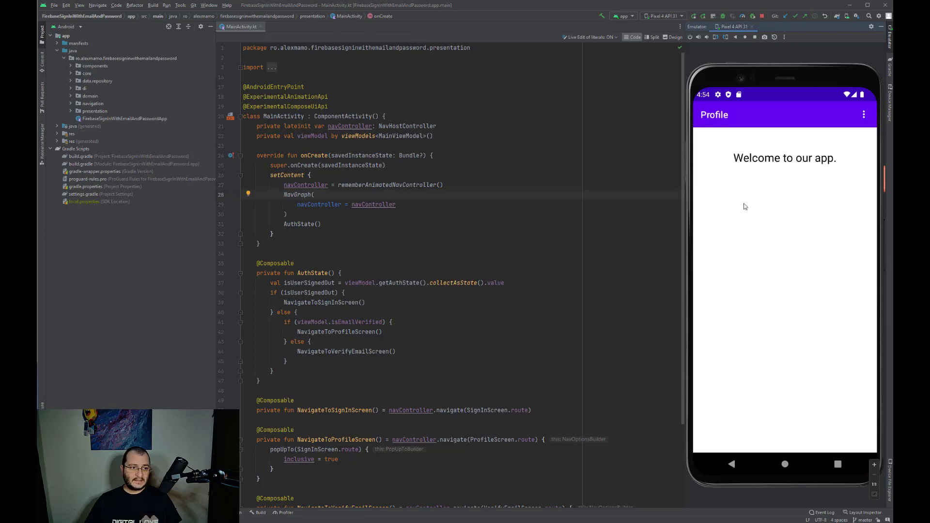
mouse_move(726, 199)
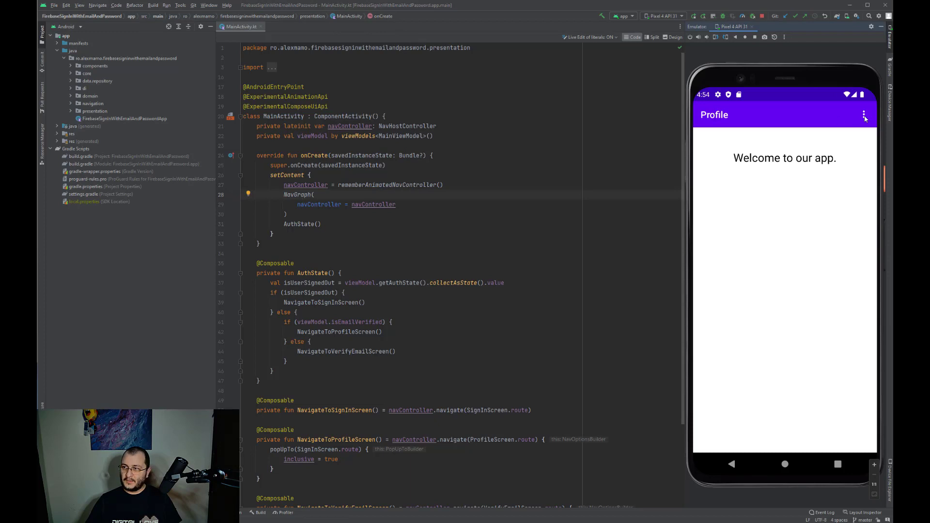
click(863, 115)
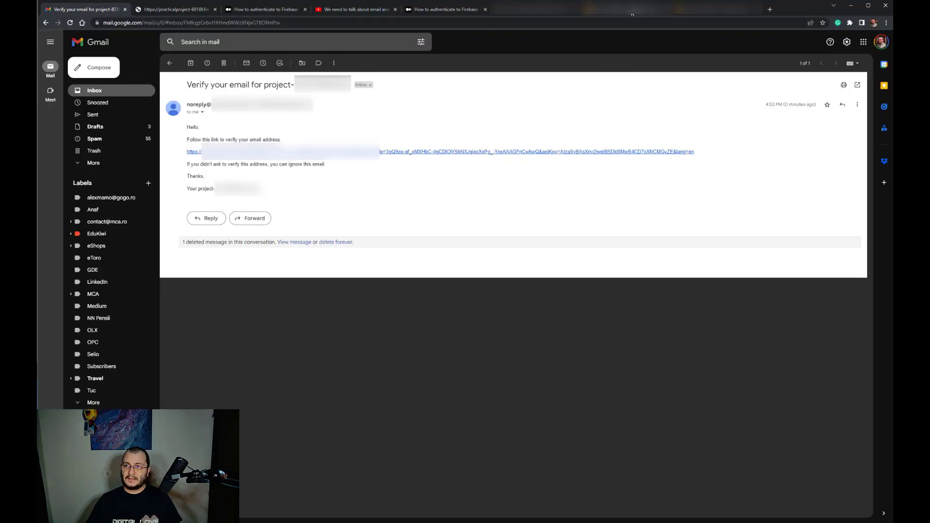
Step: Inspect the new user's document fields in the Firestore users collection
click(172, 9)
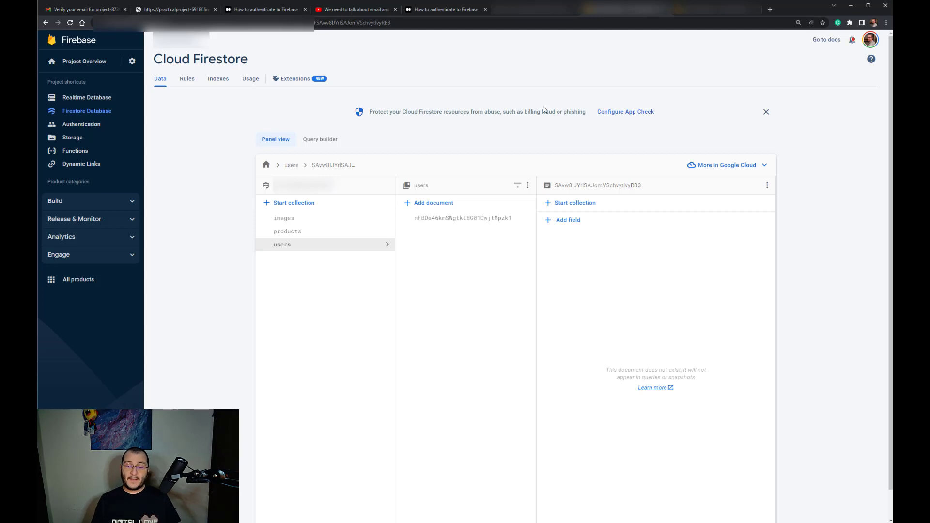
click(462, 218)
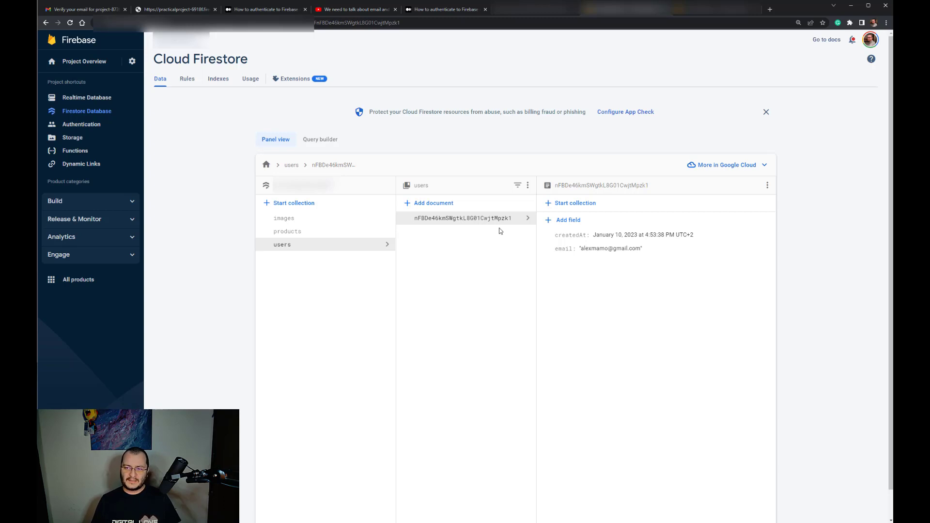
mouse_move(716, 45)
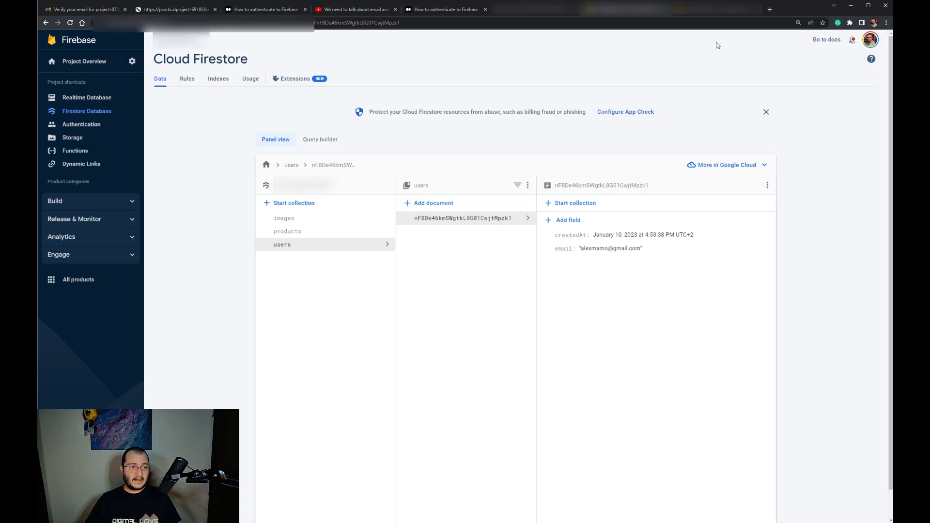
Step: Reload the Authentication users list so the registered account appears
click(81, 124)
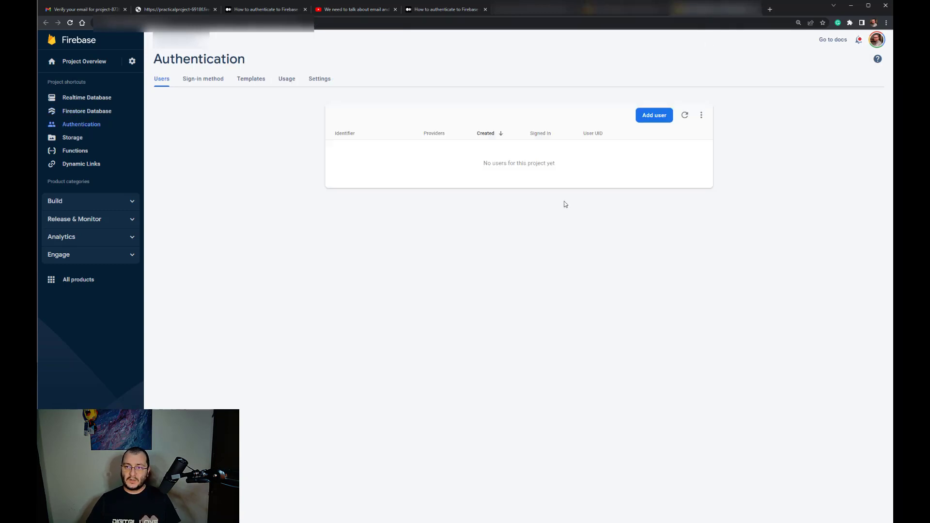
click(685, 115)
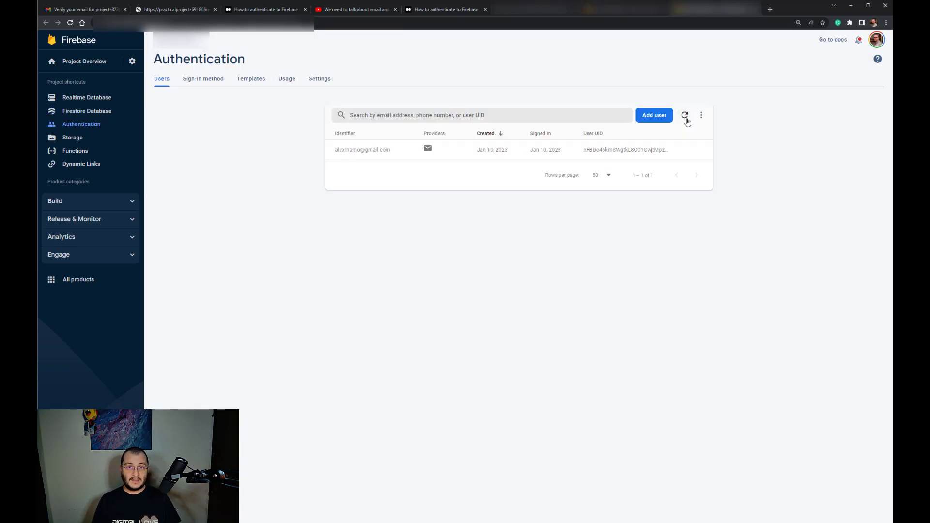
mouse_move(327, 140)
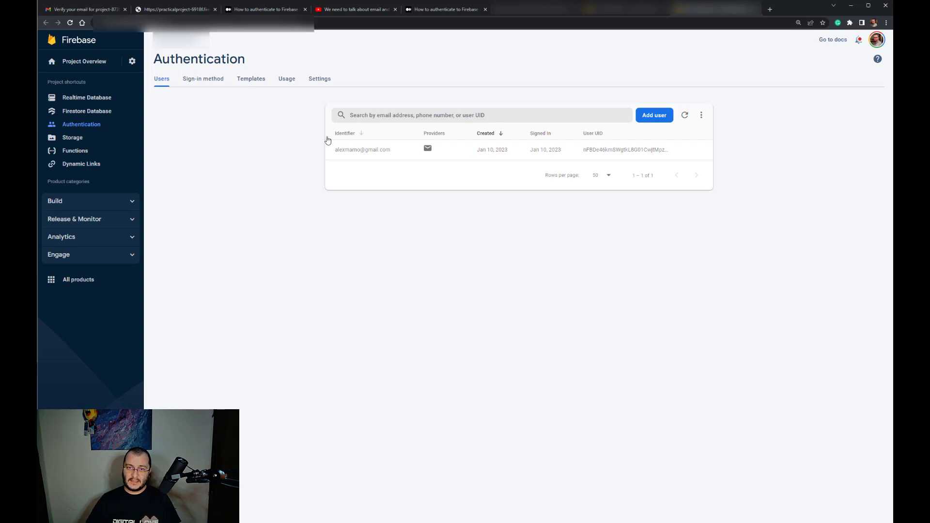
mouse_move(705, 87)
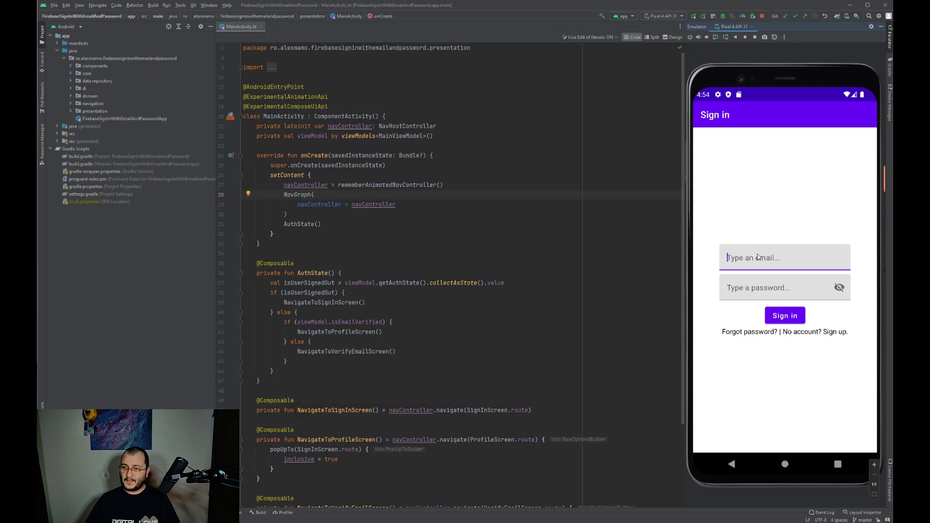
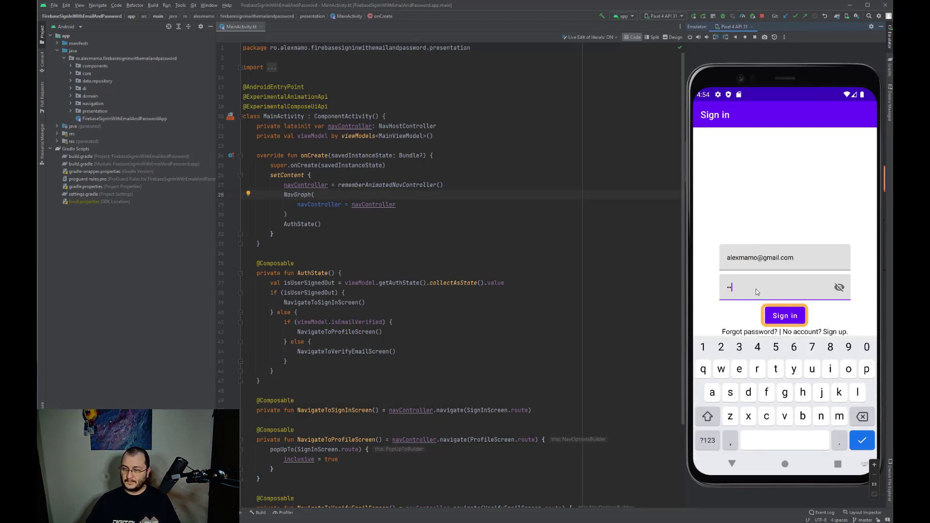
Step: Sign in with the registered email and password to reach the Profile welcome screen
click(784, 315)
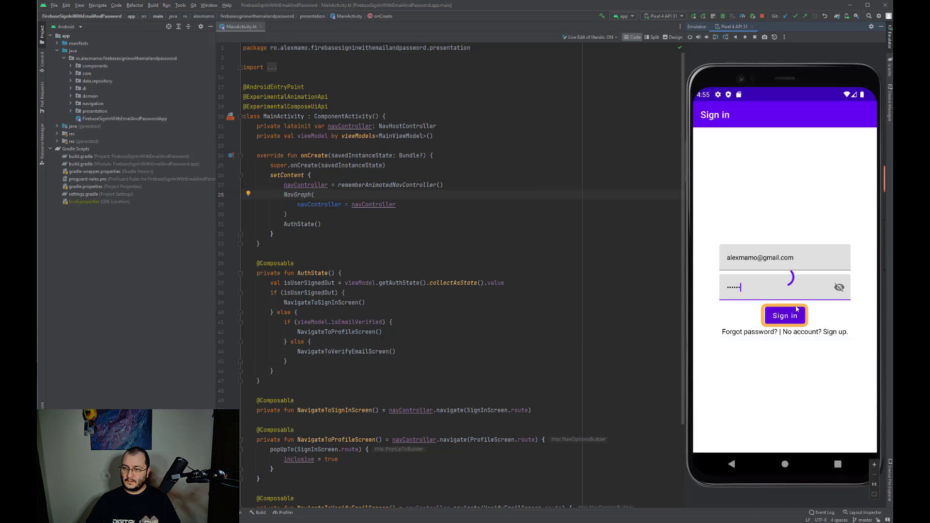
click(784, 315)
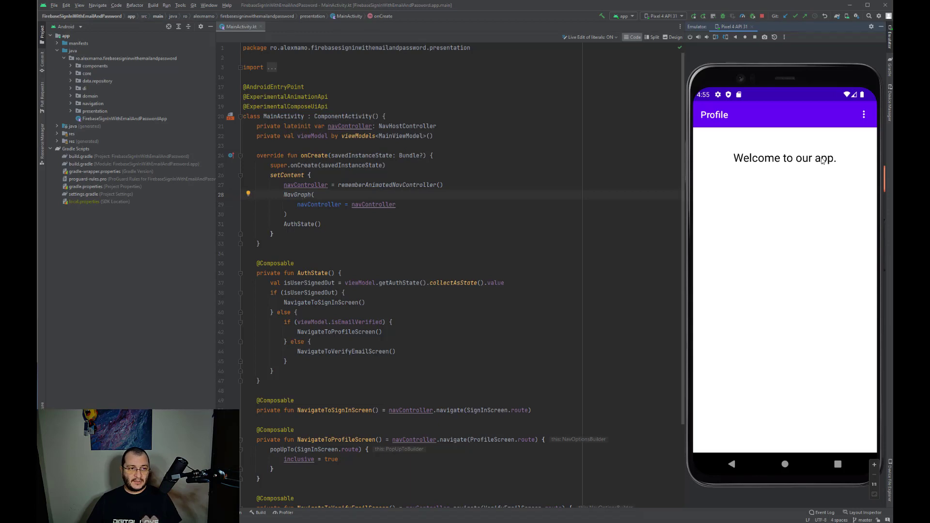
mouse_move(846, 142)
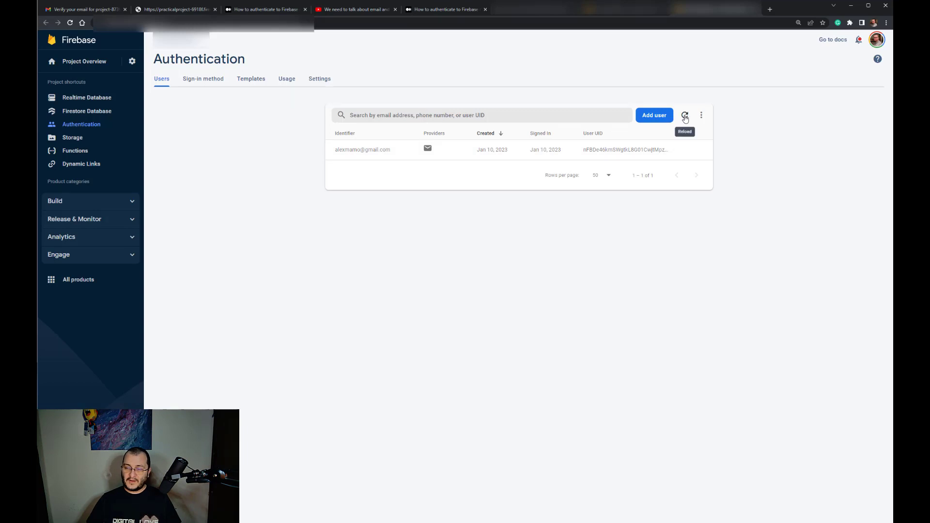
Step: Refresh the Authentication users list, then check the users collection in Firestore
click(87, 111)
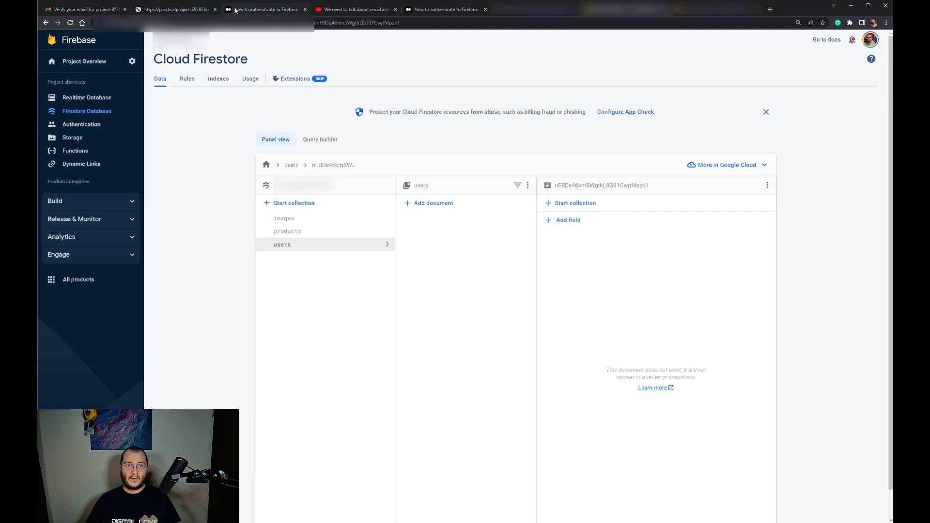
click(265, 9)
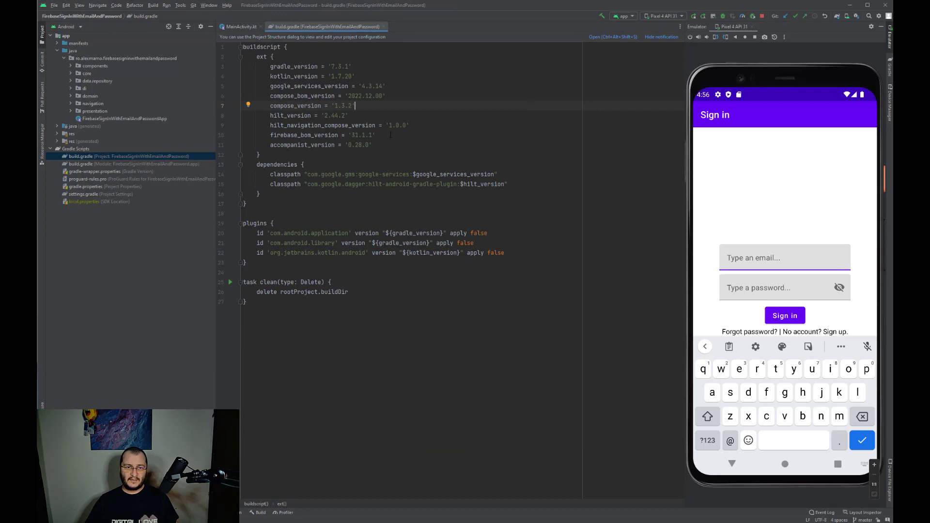
Step: Review the app module's build.gradle dependencies, then return to MainActivity
click(416, 26)
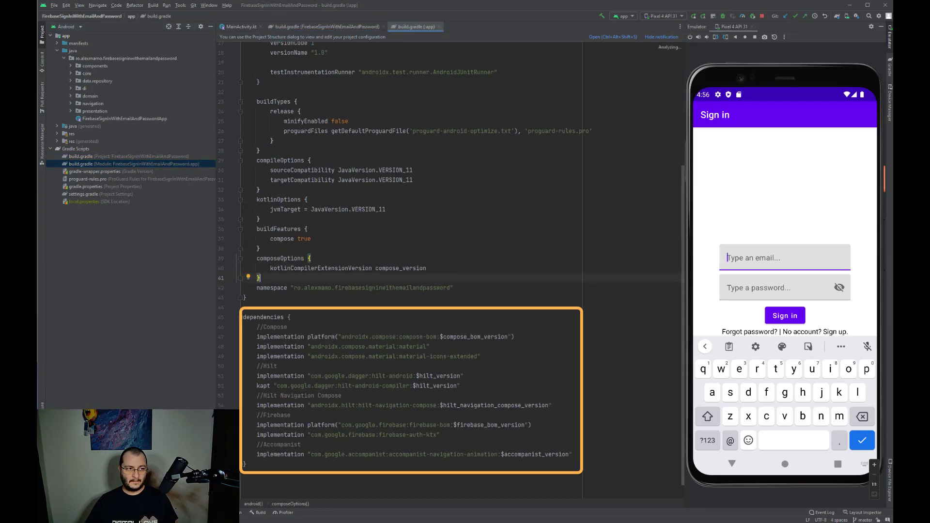
click(240, 26)
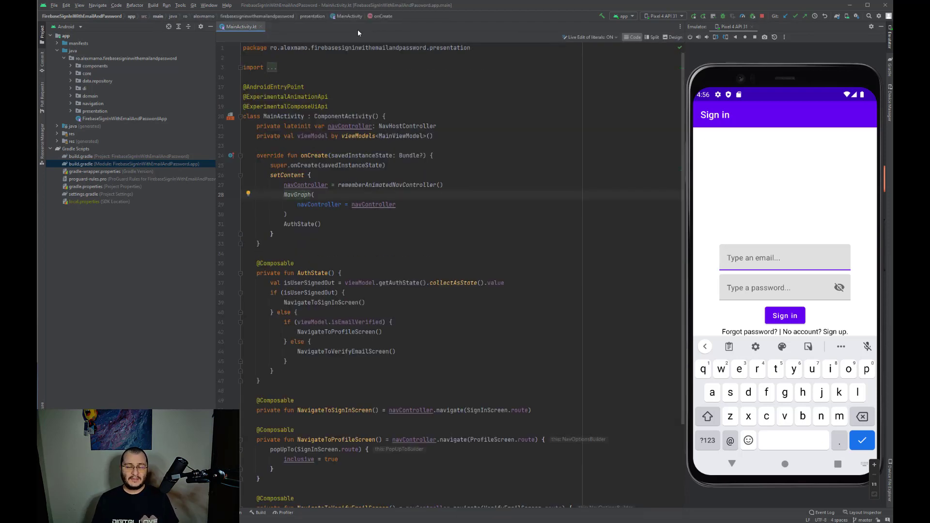
Step: Review MainActivity's auth-state navigation, then browse into the navigation package for Screen.kt
scroll(down, 3)
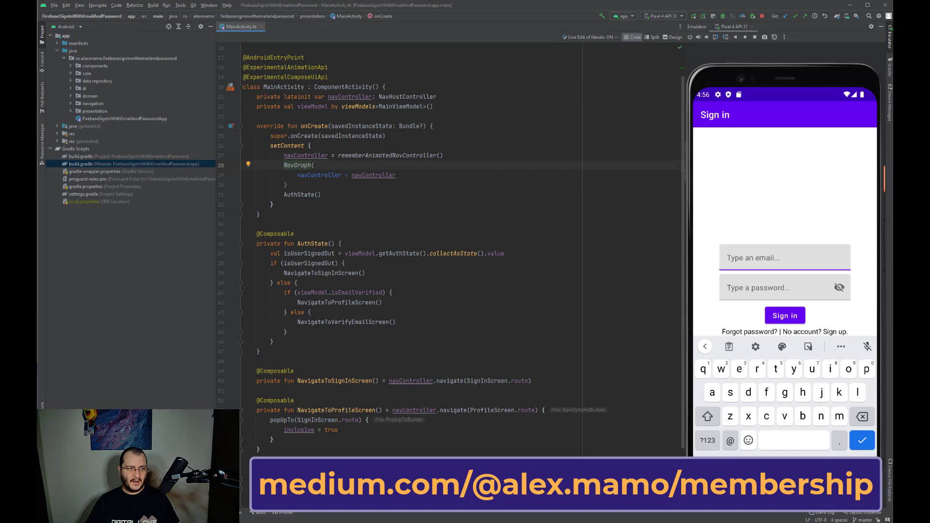
mouse_move(119, 201)
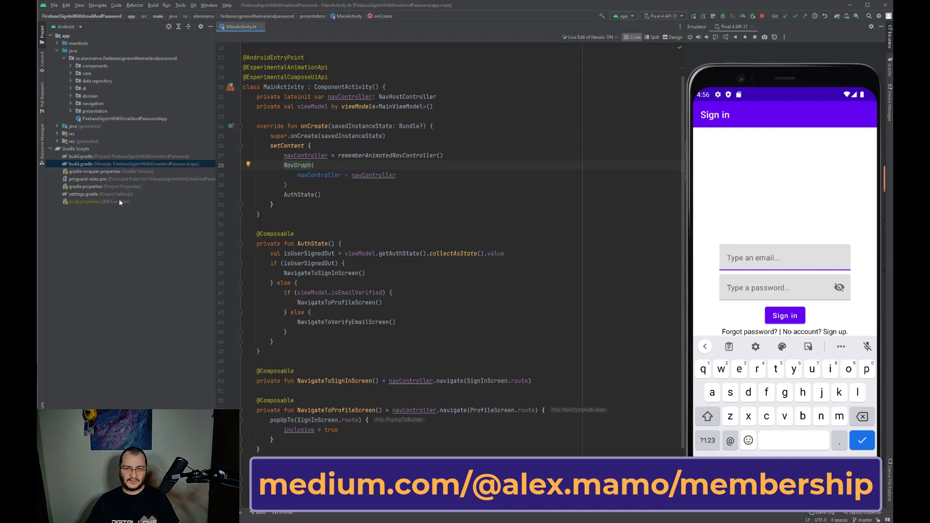
click(71, 103)
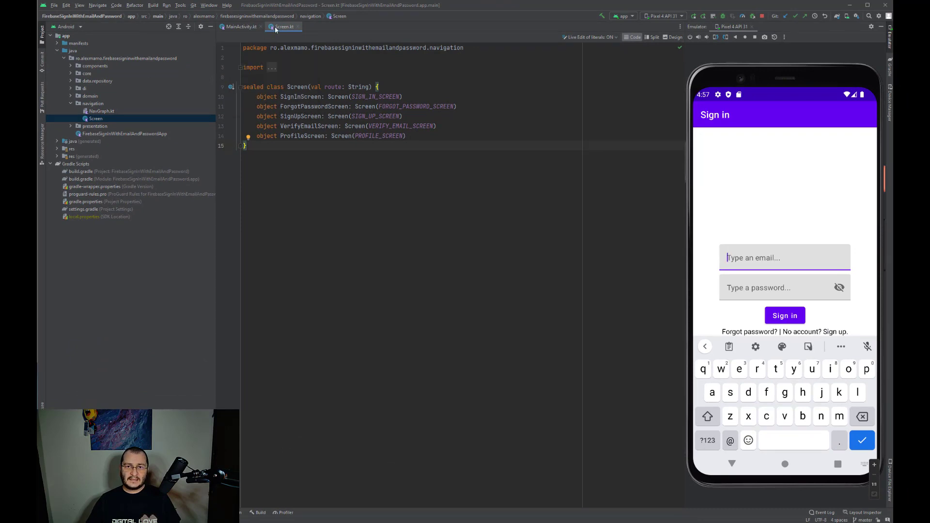
Step: Read NavGraph.kt's screen destinations, then bring up AuthRepository.kt under domain > repository
click(239, 26)
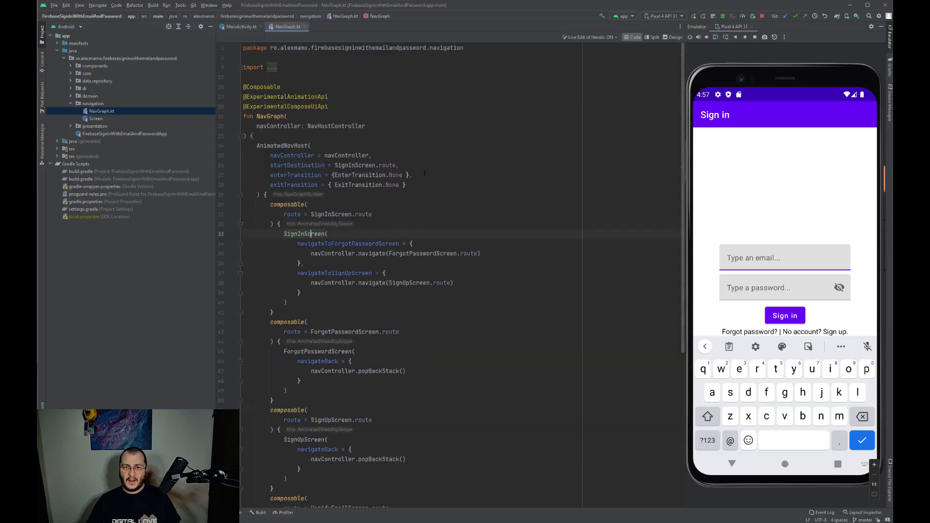
scroll(down, 3)
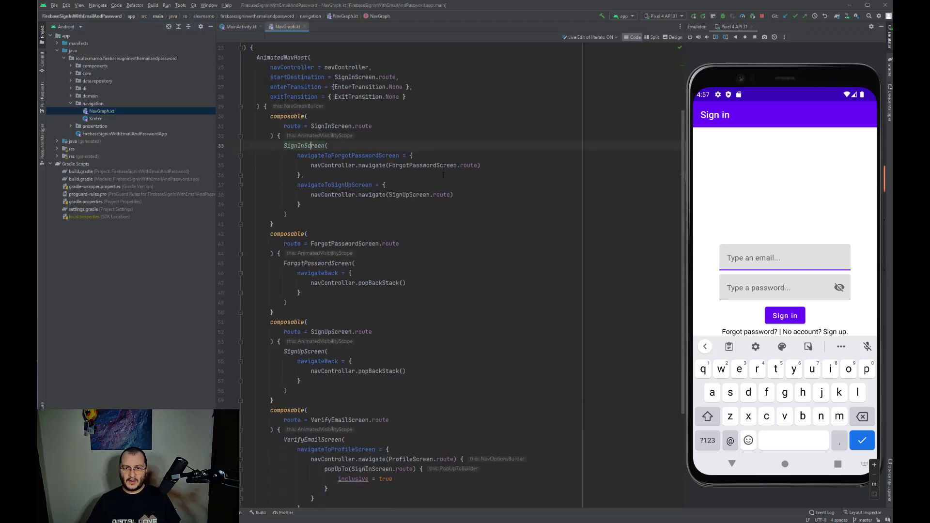
scroll(down, 3)
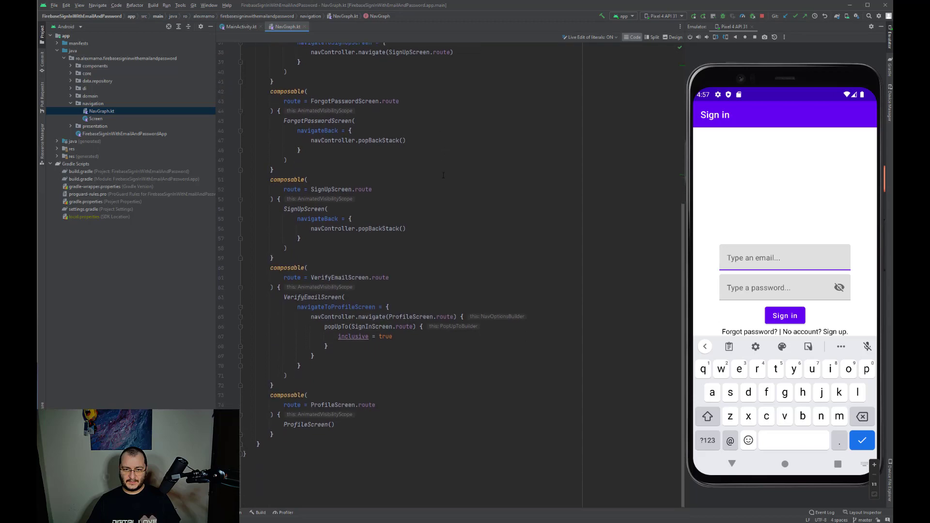
click(89, 96)
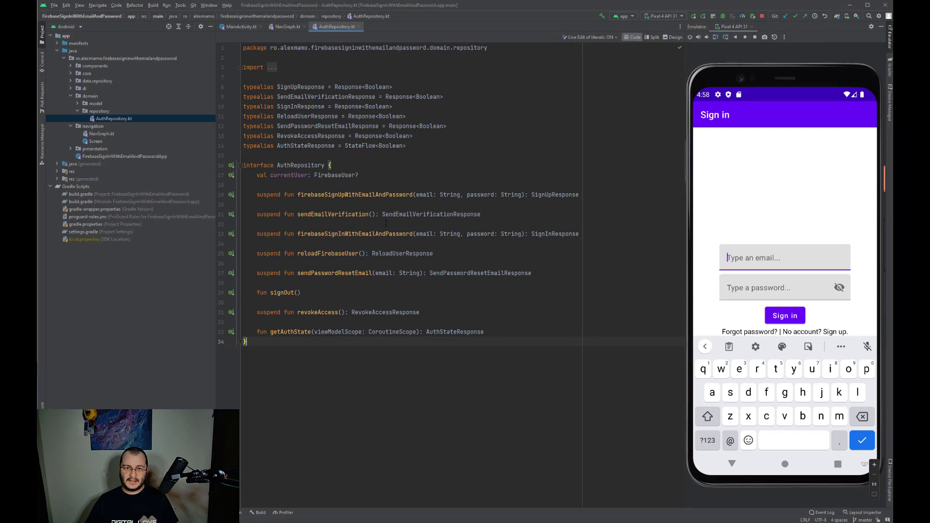
Step: Walk through AuthRepositoryImpl's Firebase auth methods down to getAuthState, then expand components
click(110, 88)
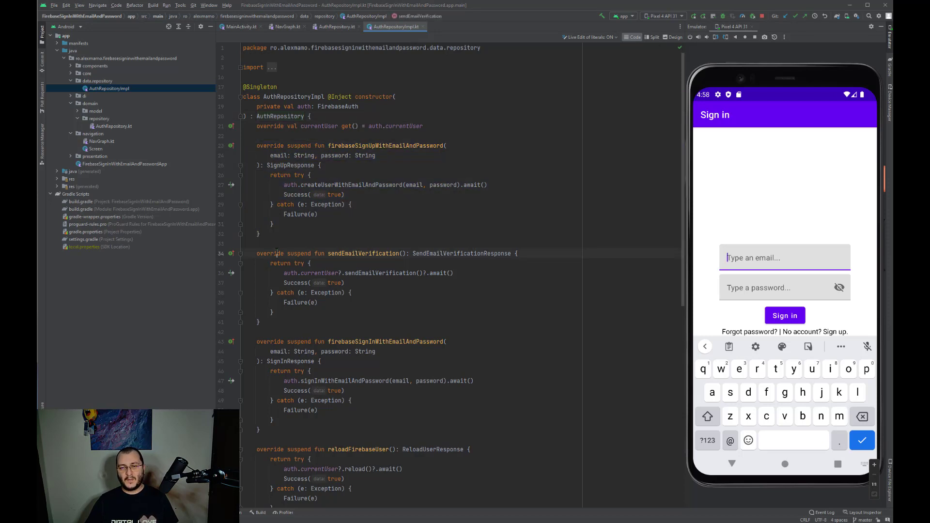
scroll(down, 3)
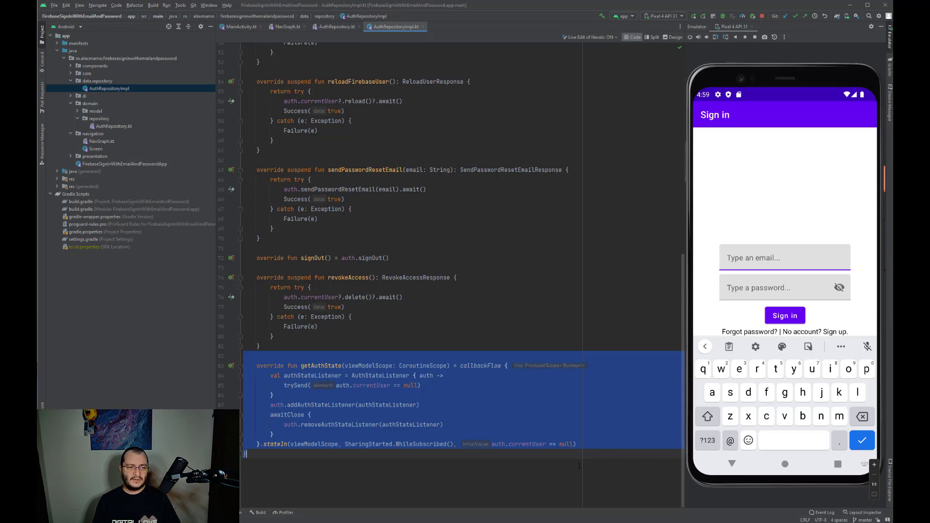
click(487, 365)
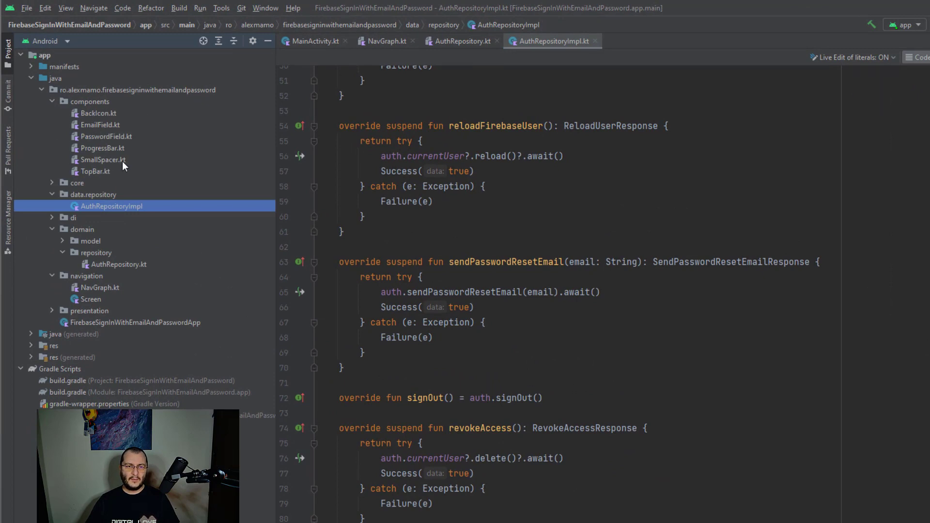
mouse_move(122, 129)
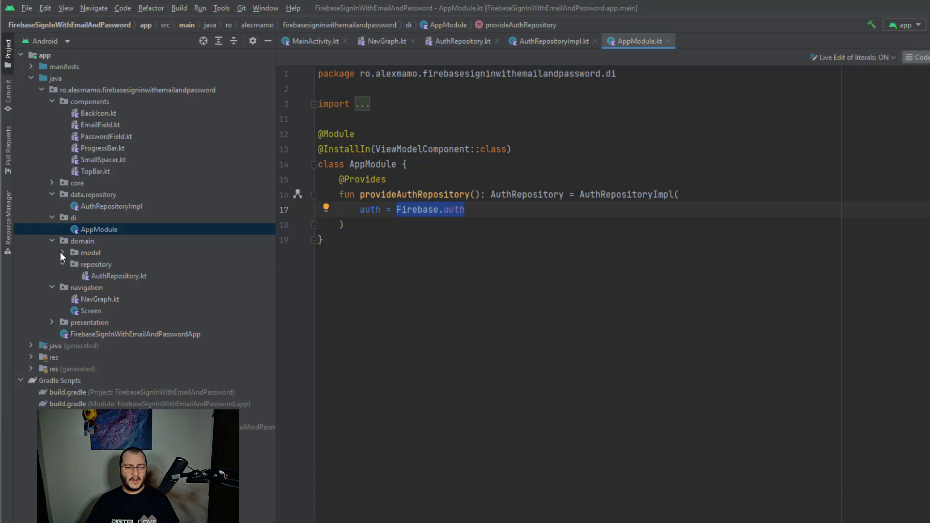
Step: Expand the domain > model package after viewing AppModule's Firebase-backed AuthRepository provider
click(107, 264)
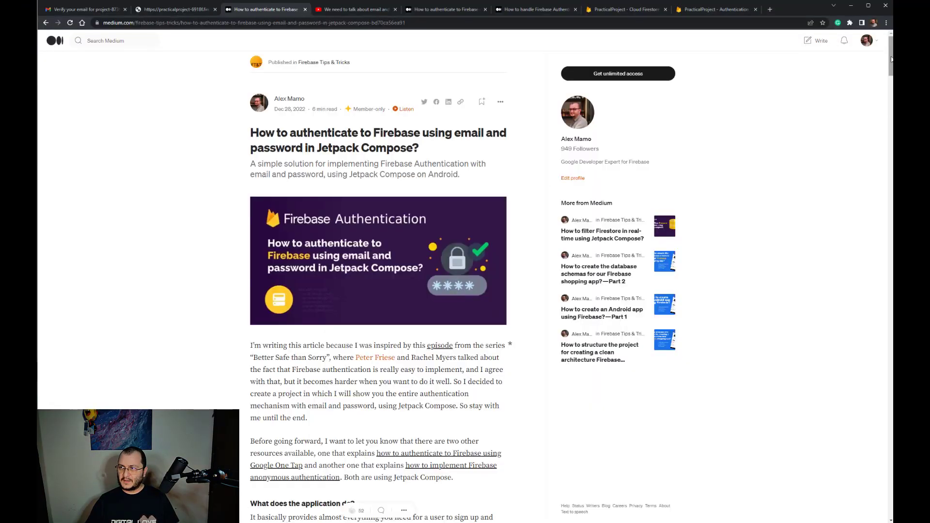
Step: Scroll the Medium article past MainActivity and repository code to the Cloud Function writing users to Firestore
scroll(down, 3)
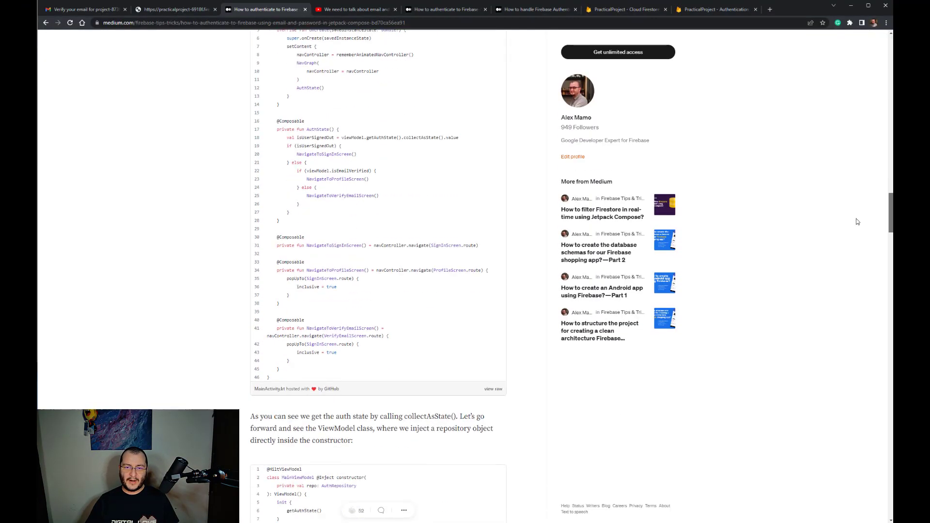
scroll(down, 3)
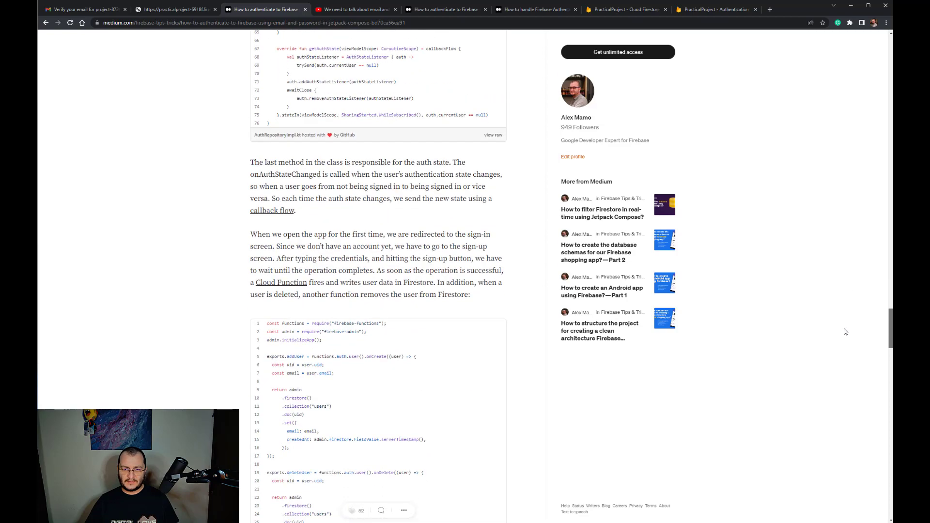
scroll(down, 3)
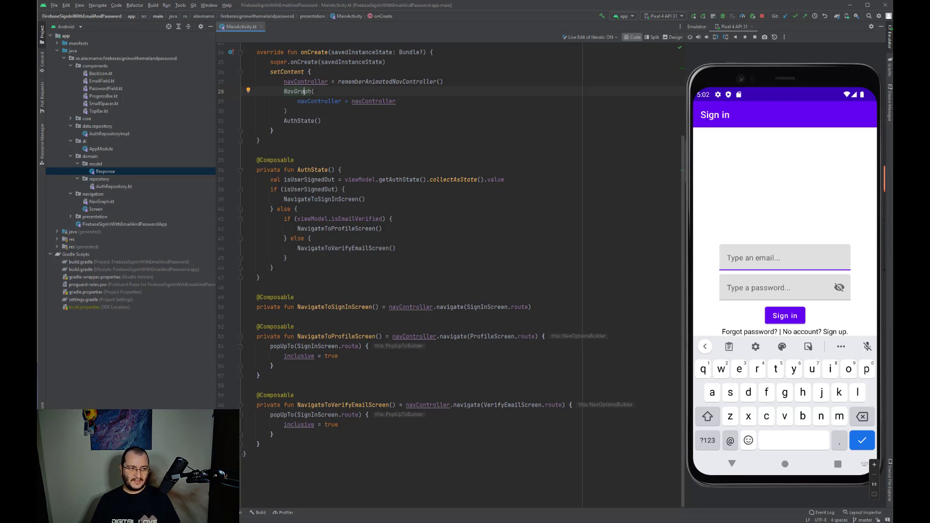
Step: Expand the presentation package to show forgot_password, profile, sign_in, sign_up and verify_email folders
click(784, 257)
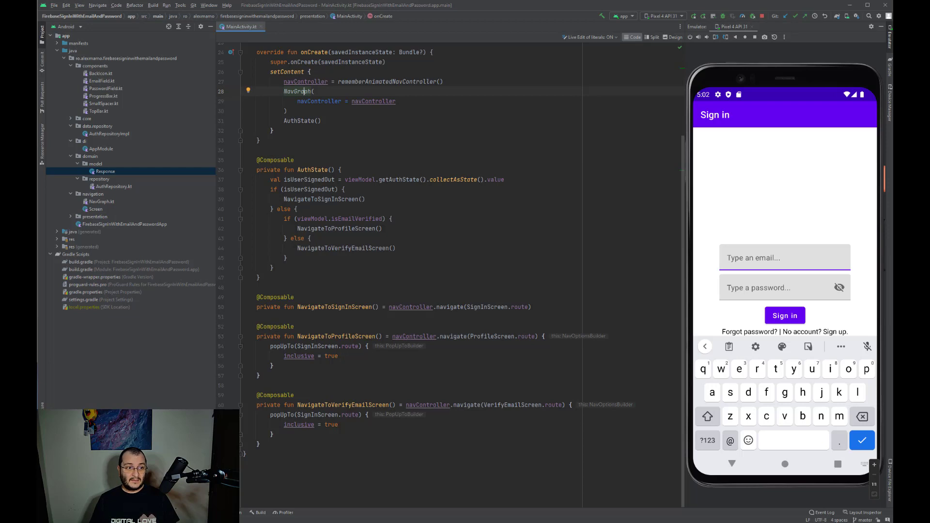
click(784, 257)
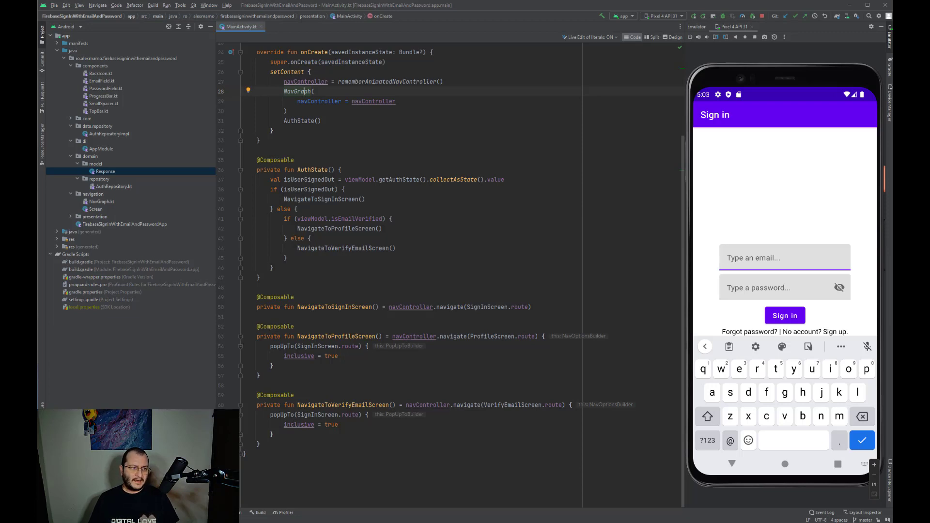
click(784, 258)
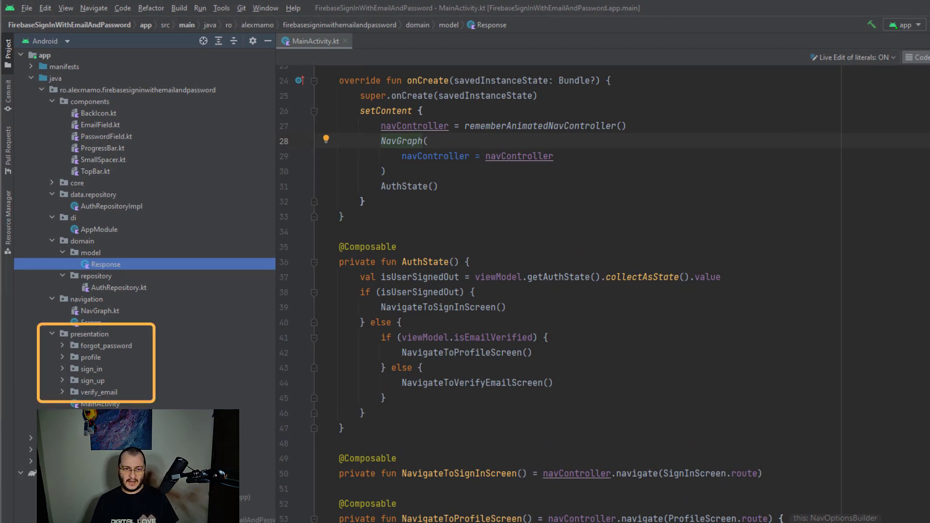
Step: Expand forgot_password (ForgotPasswordScreen, ForgotPasswordViewModel, components) and the profile folder
click(62, 345)
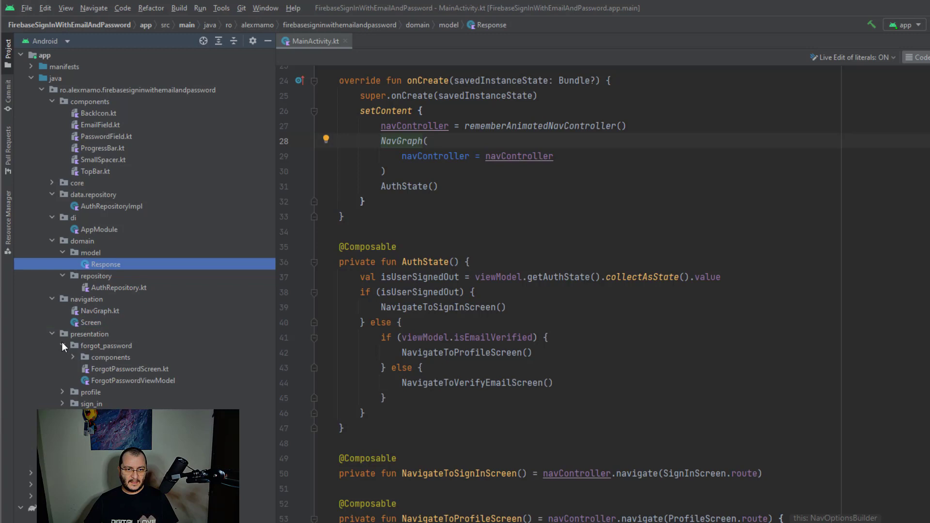
click(91, 391)
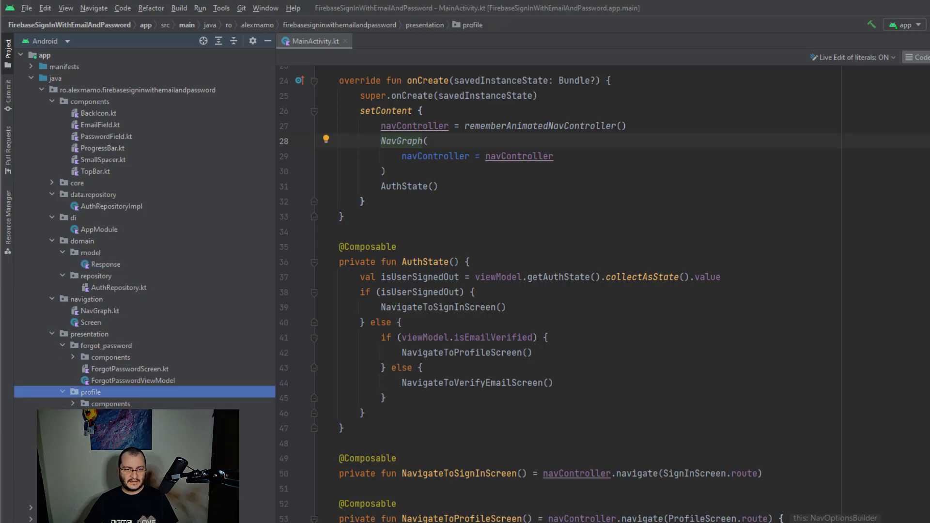